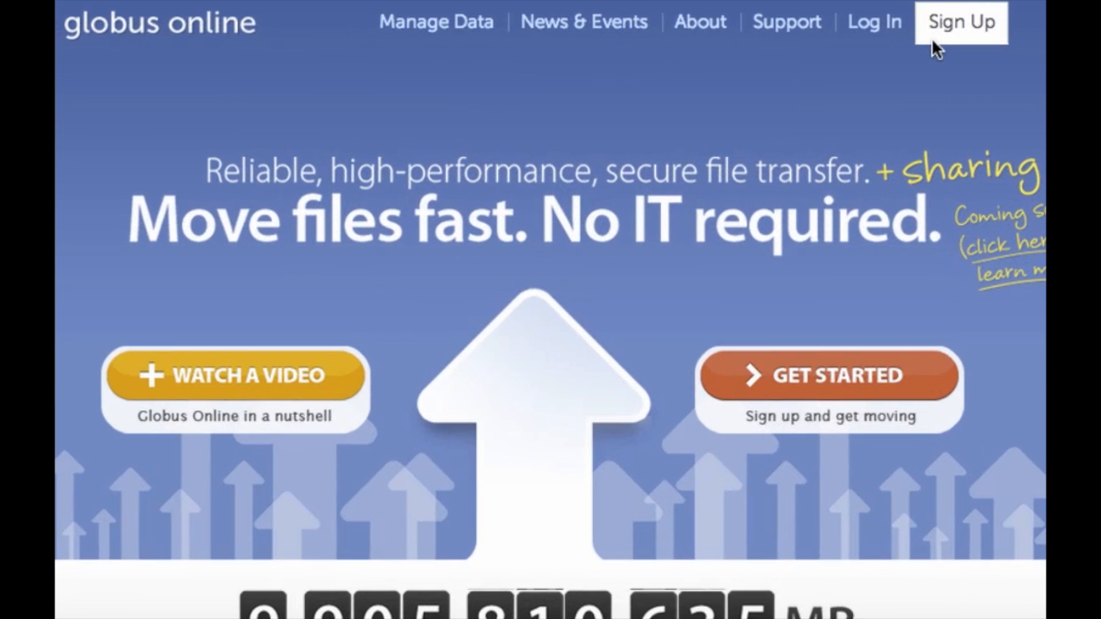
From the Sign Up page, switch to Sign In and log in with the existing username and password.
left_click(960, 22)
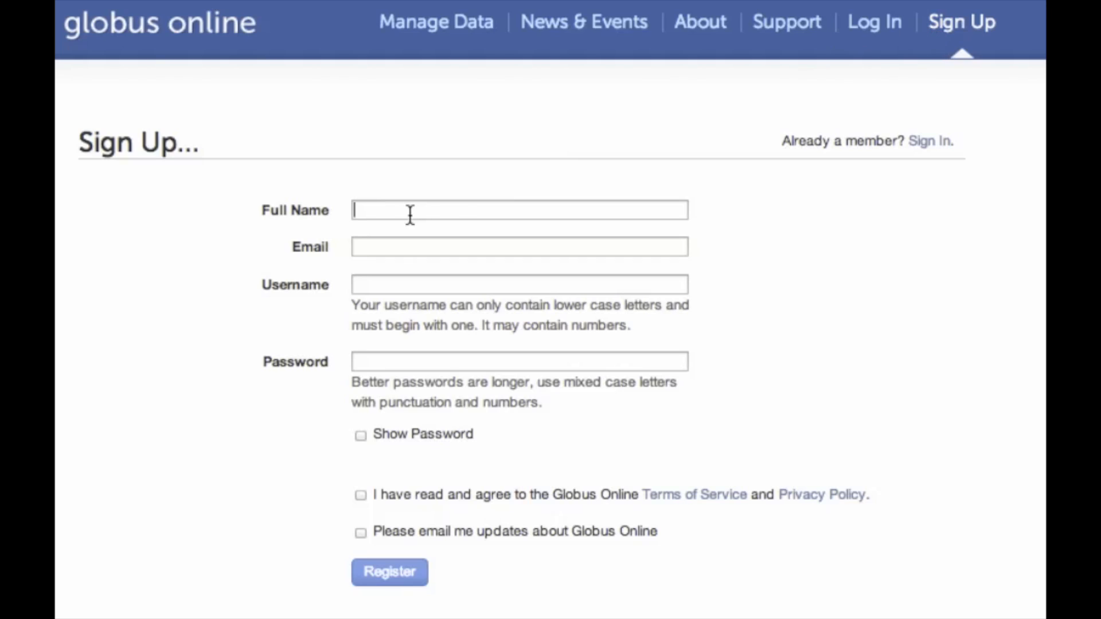
mouse_move(285, 265)
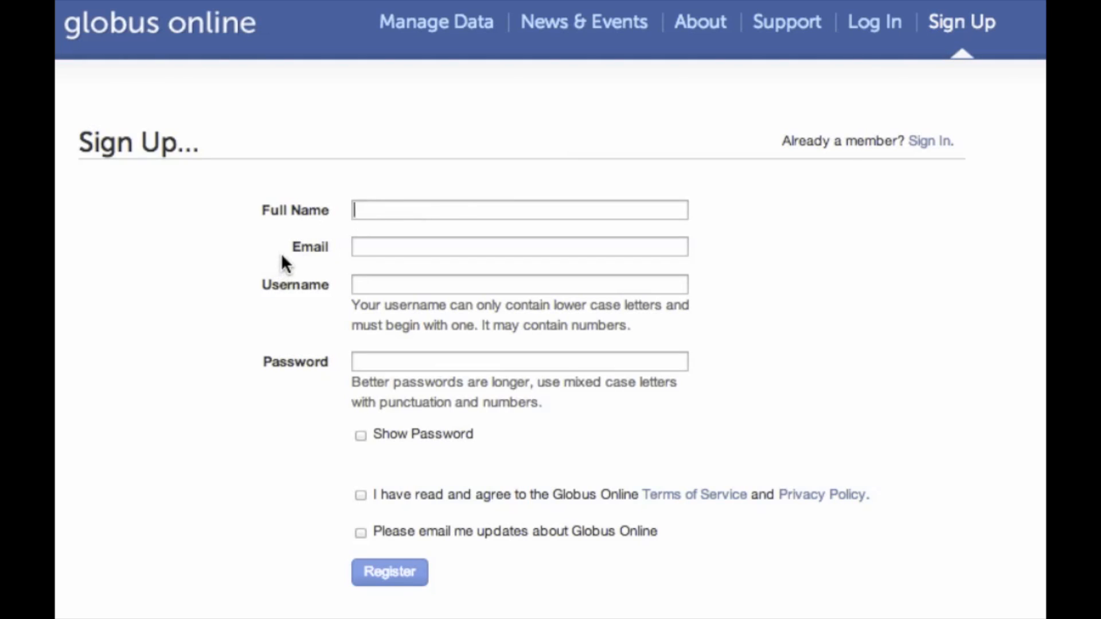
mouse_move(283, 304)
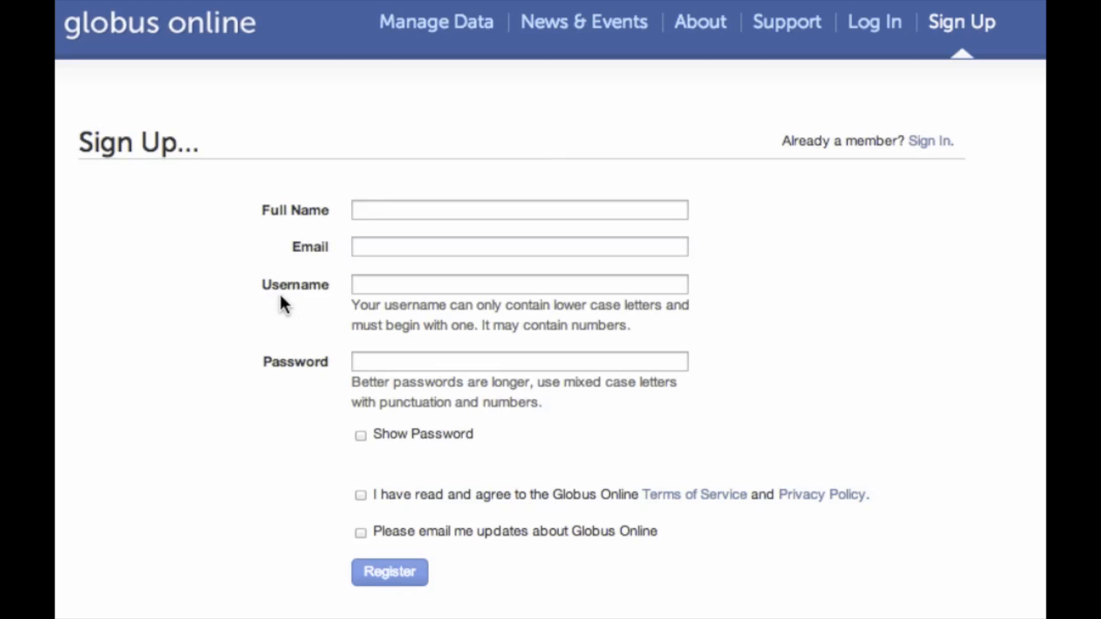
left_click(518, 210)
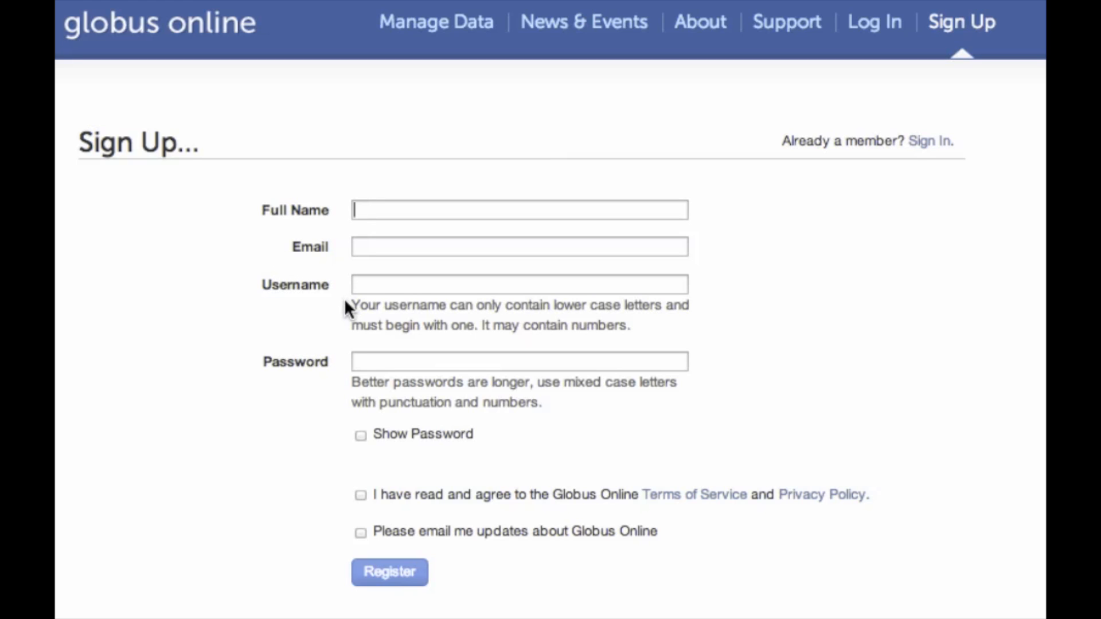
mouse_move(430, 387)
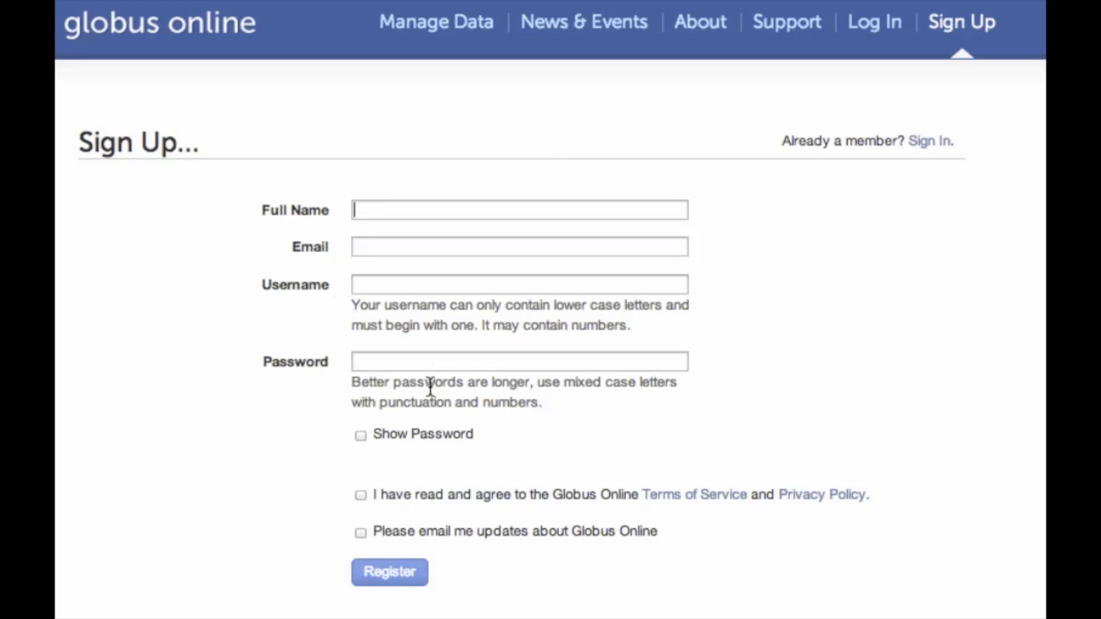
mouse_move(440, 571)
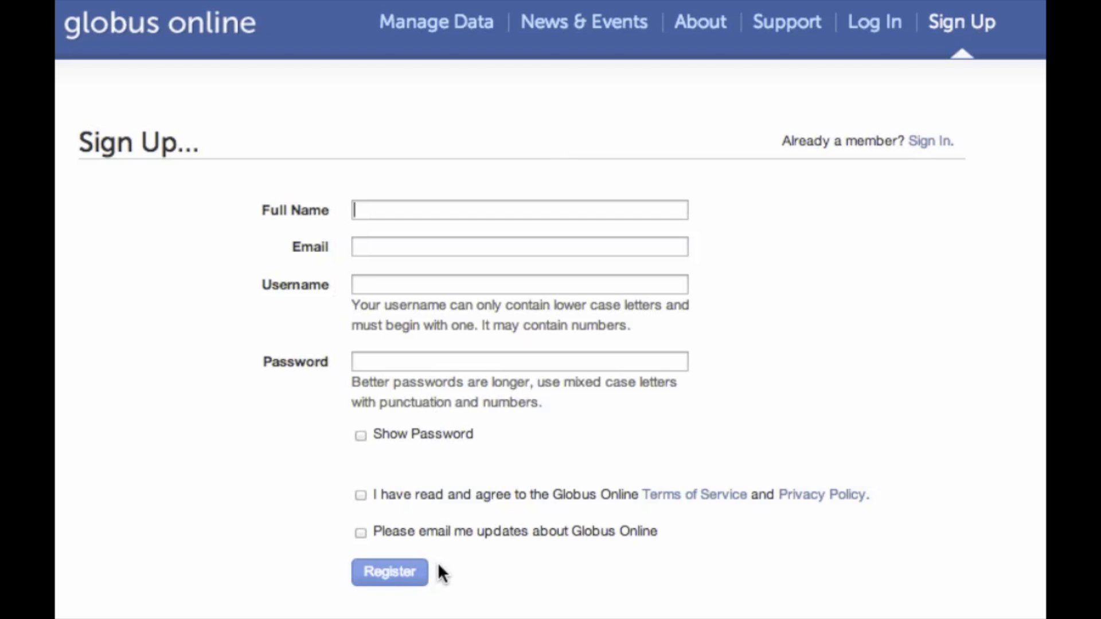
mouse_move(869, 236)
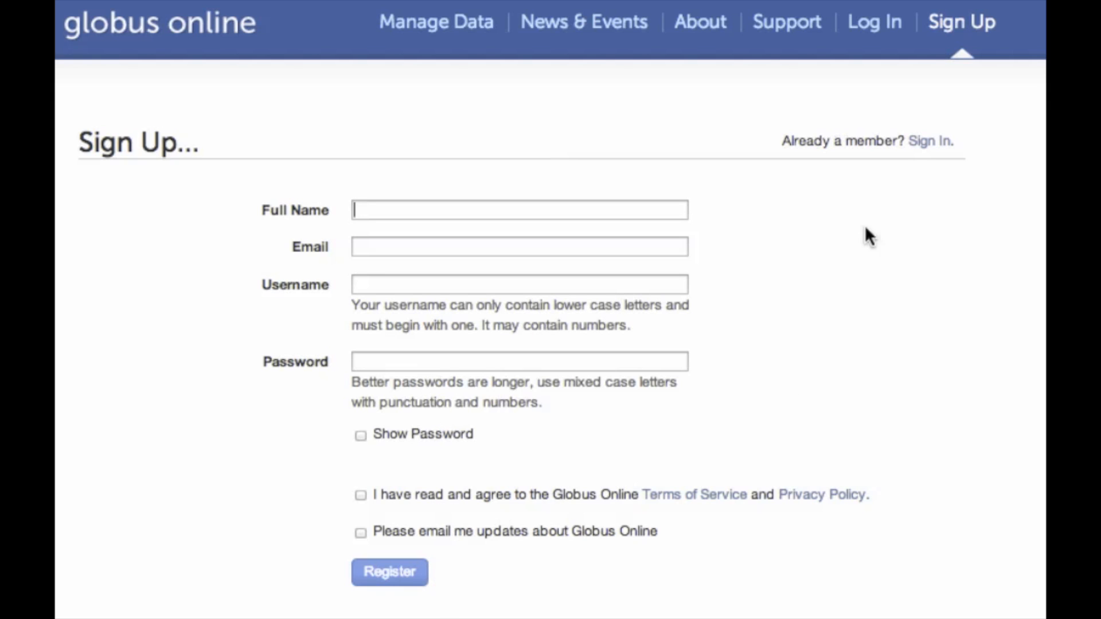
mouse_move(932, 149)
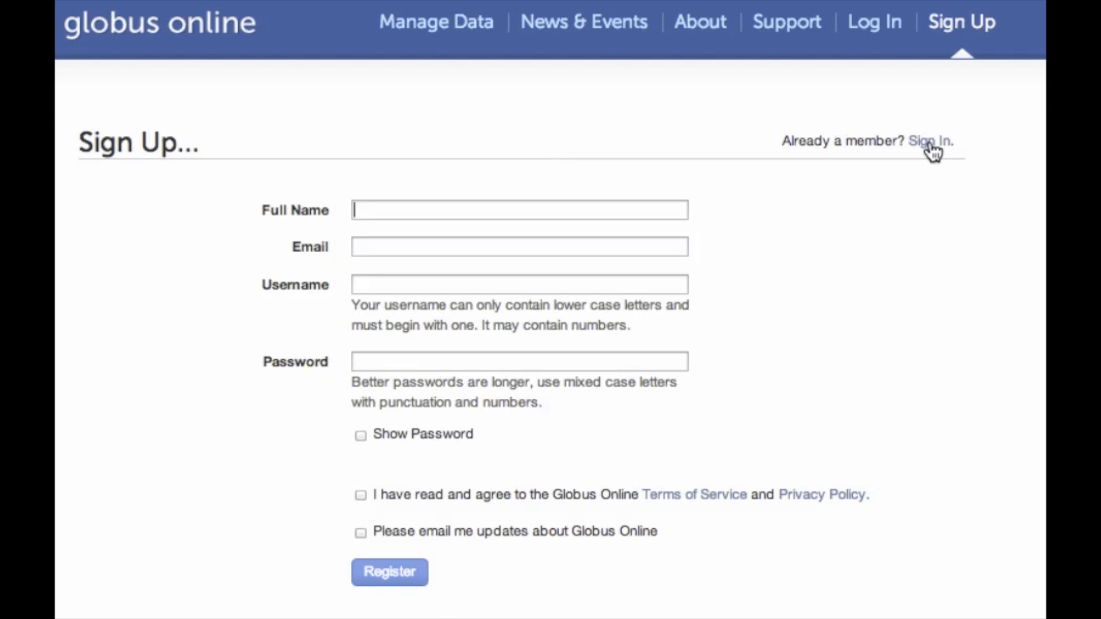
left_click(928, 141)
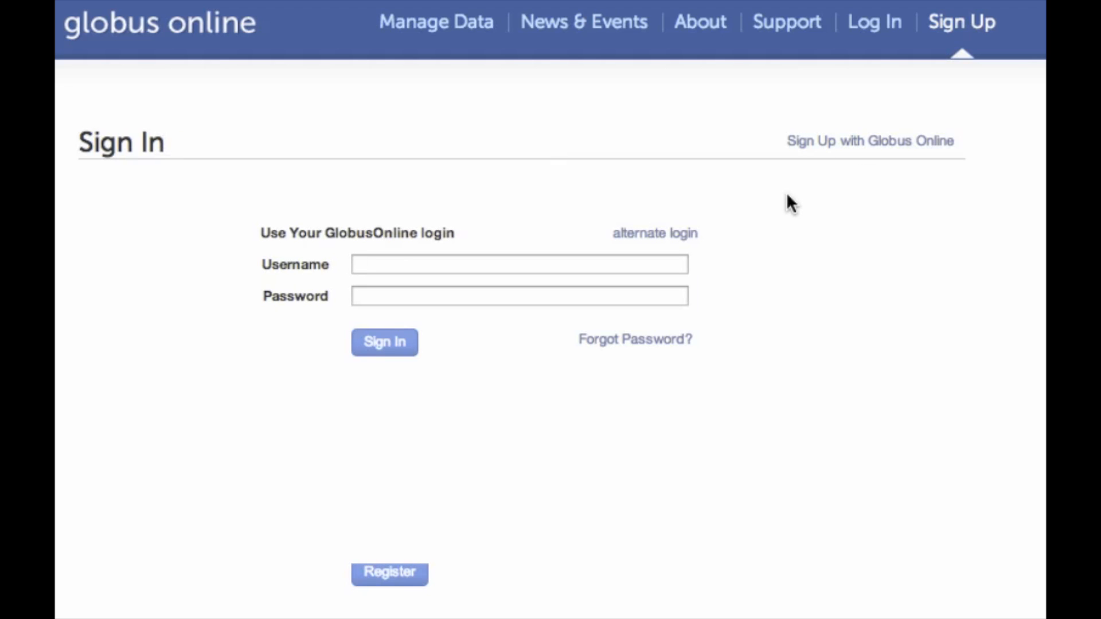
left_click(384, 341)
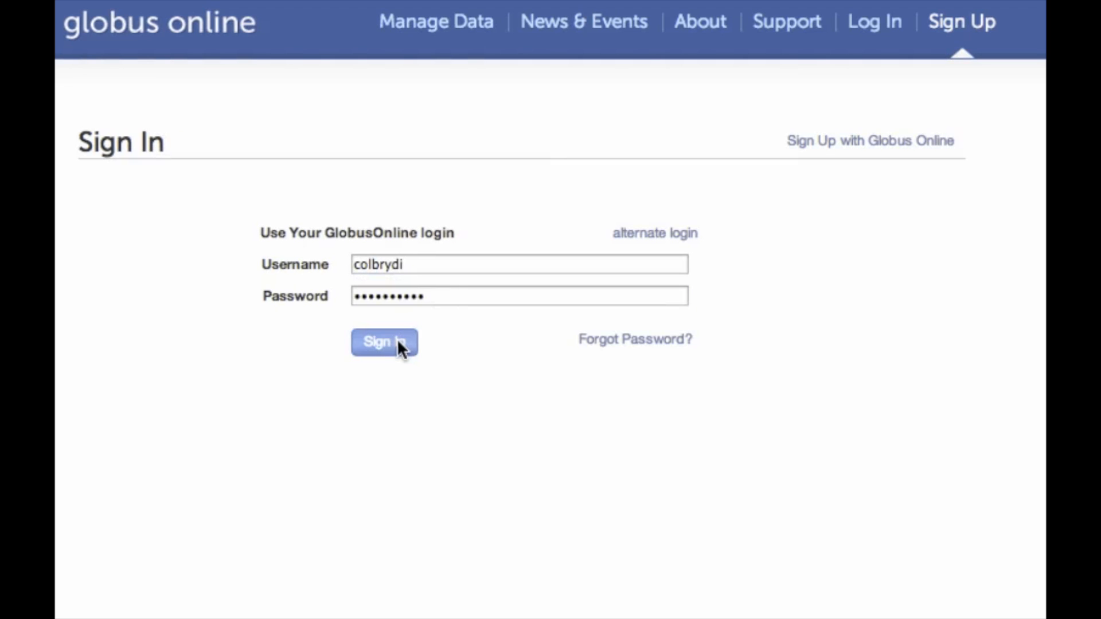
left_click(384, 343)
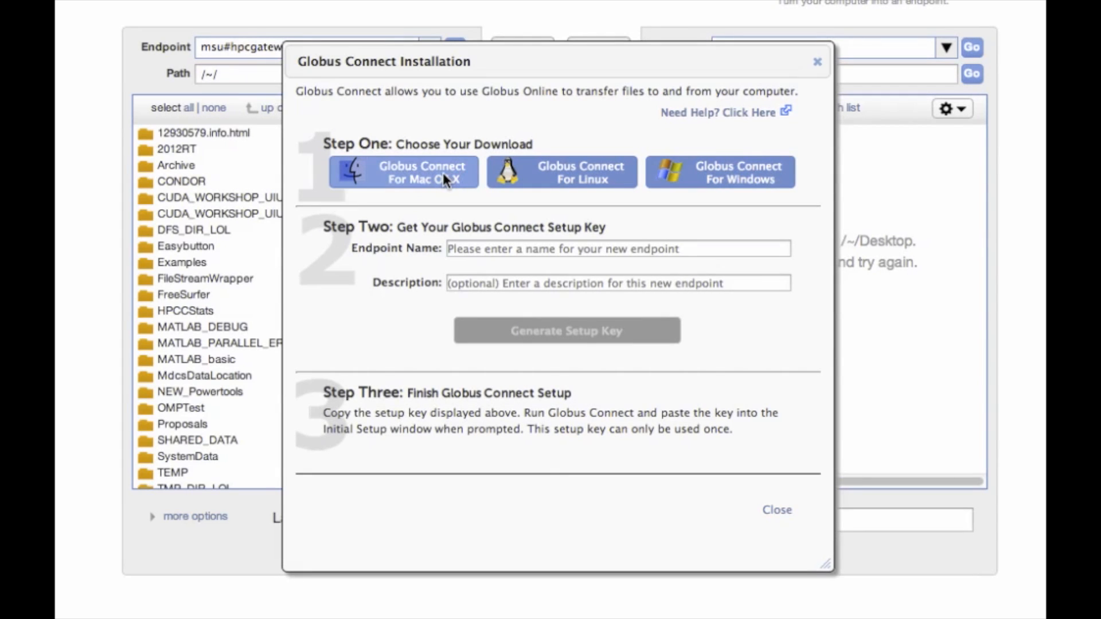
mouse_move(493, 187)
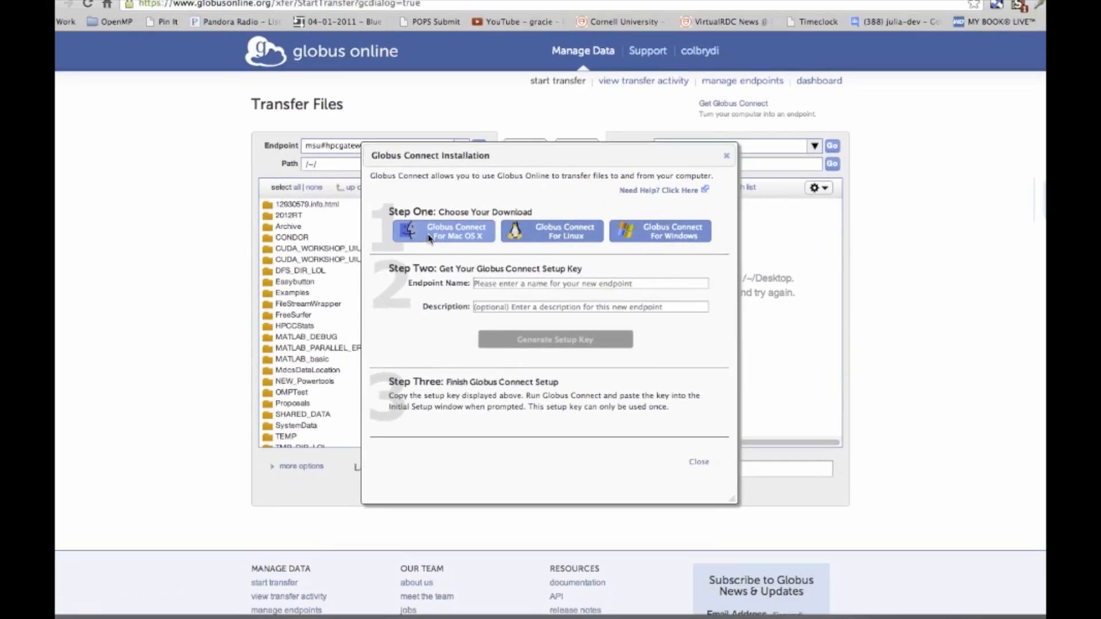
Download Globus Connect for Mac OS X and save the installer to the Desktop.
left_click(444, 232)
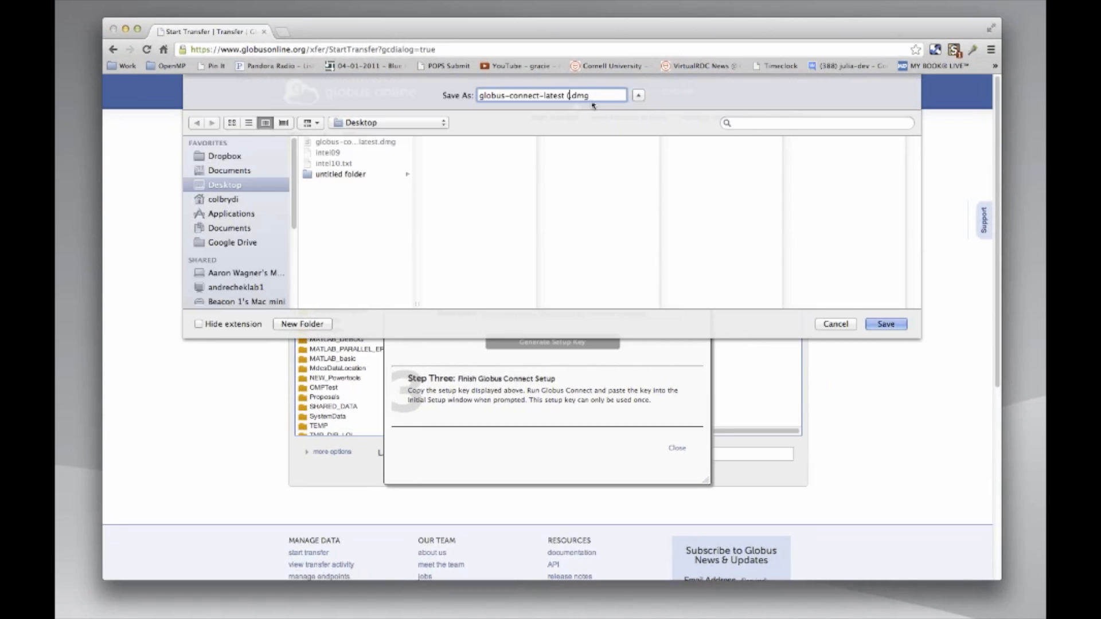
left_click(885, 323)
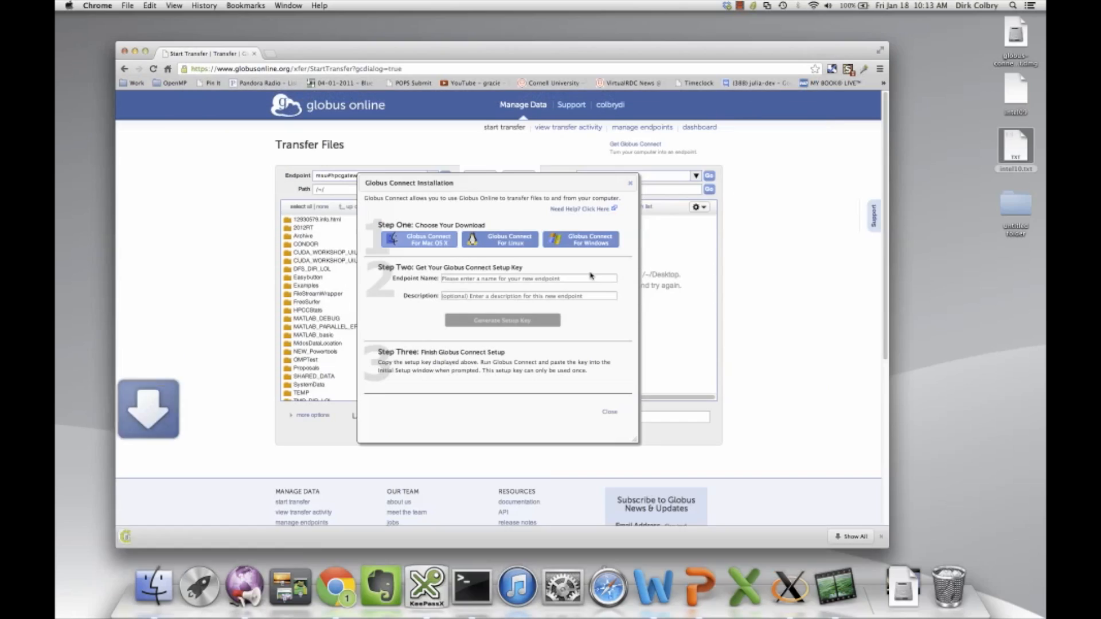
left_click(420, 239)
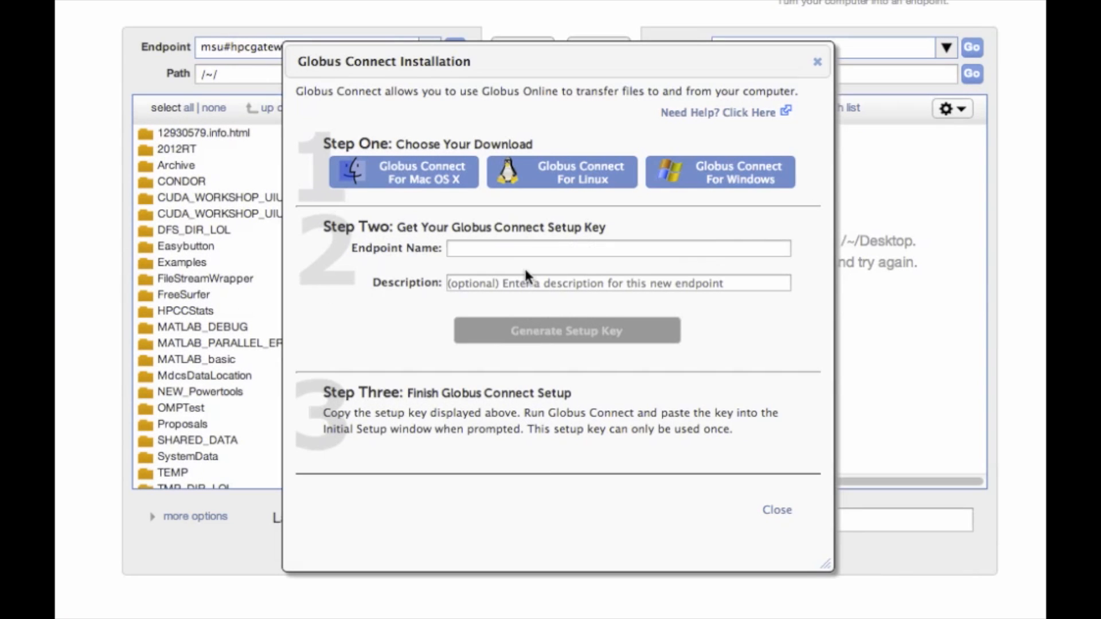
Name the new endpoint DirksMac with description Testing and generate its setup key.
type("Dirks")
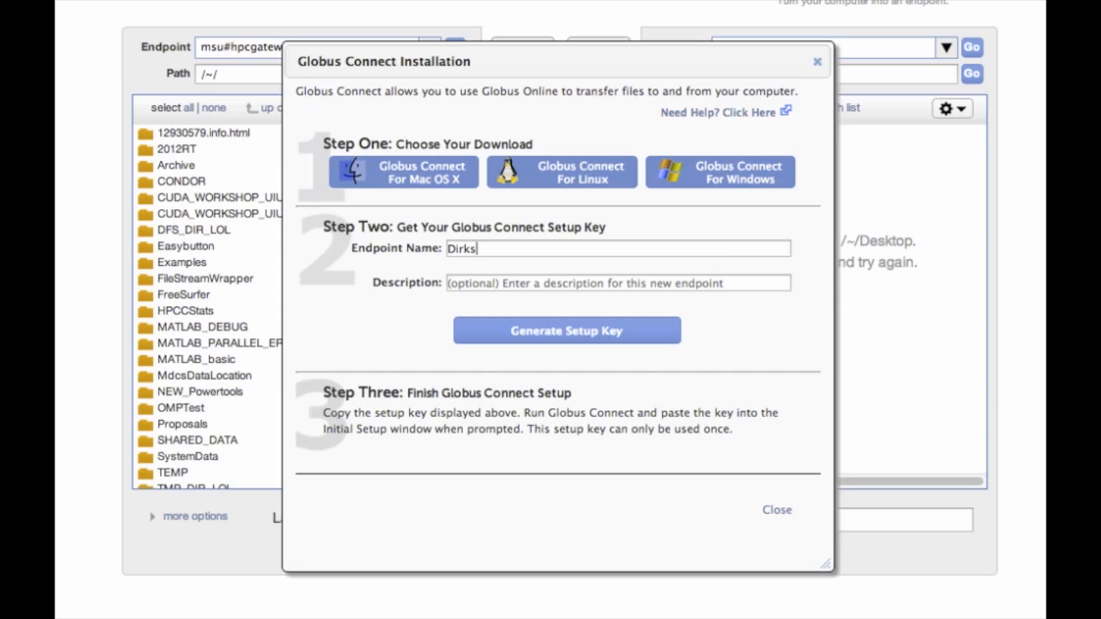
type("Mac")
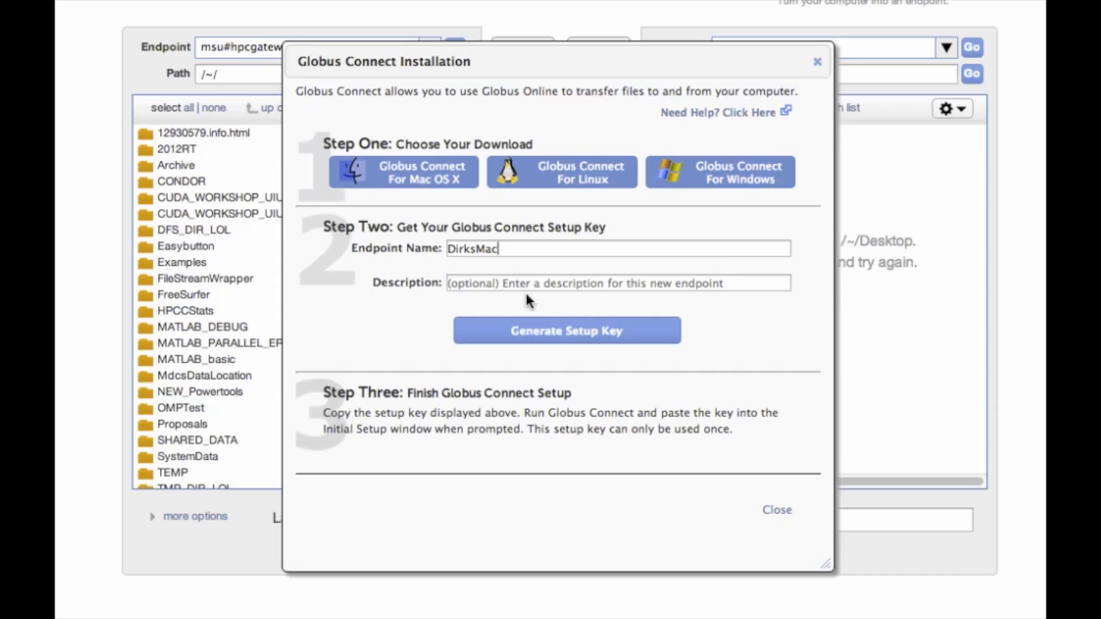
type("Tes")
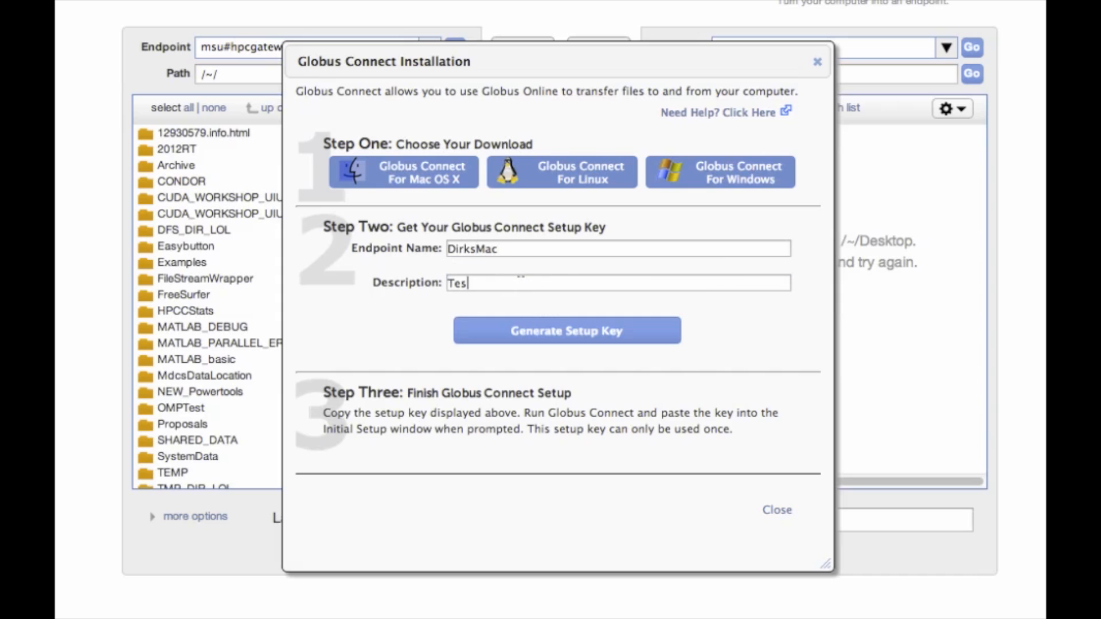
type("ting")
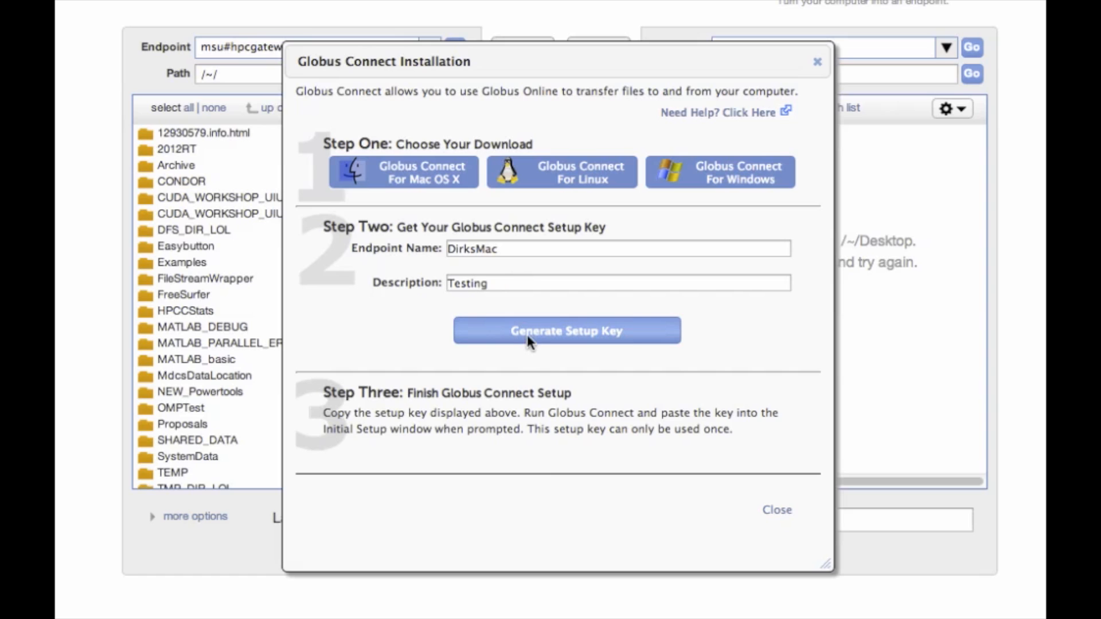
left_click(565, 330)
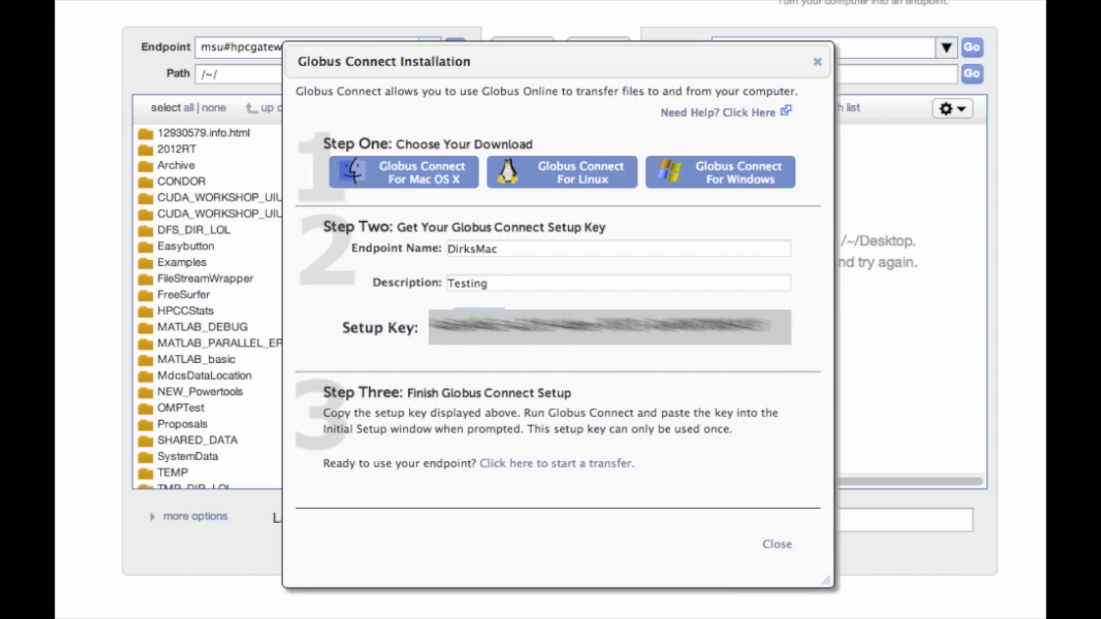
mouse_move(482, 351)
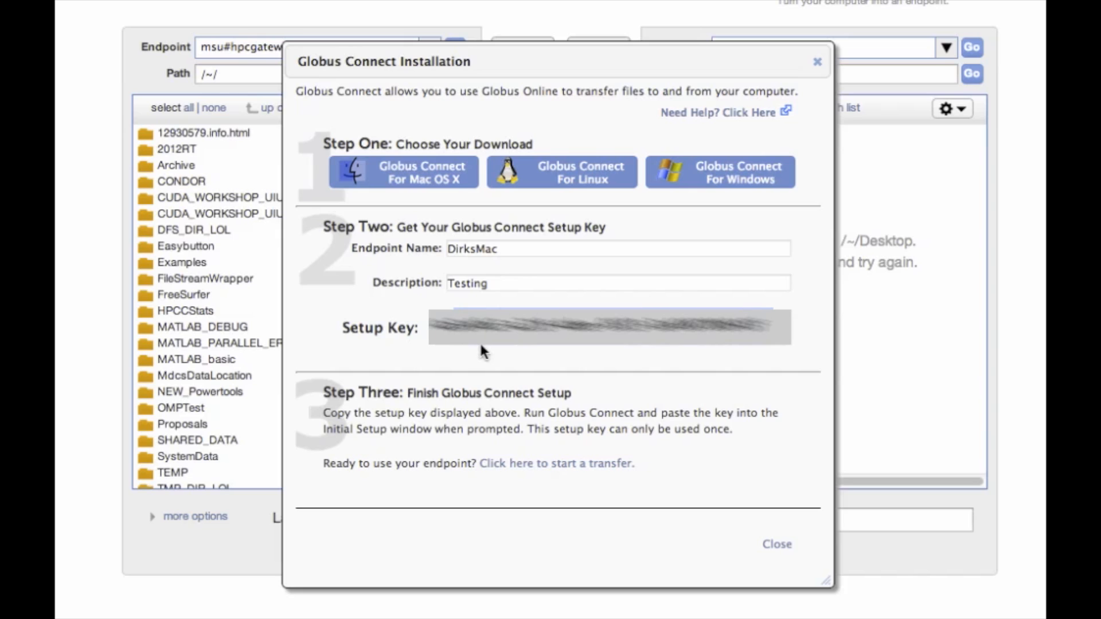
mouse_move(568, 235)
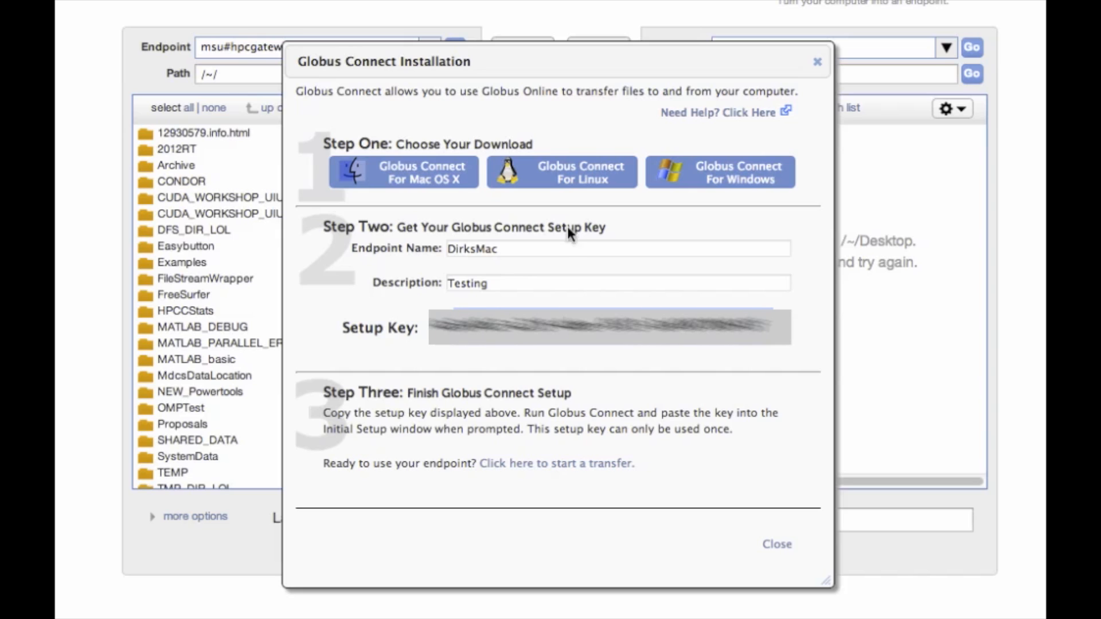
mouse_move(549, 266)
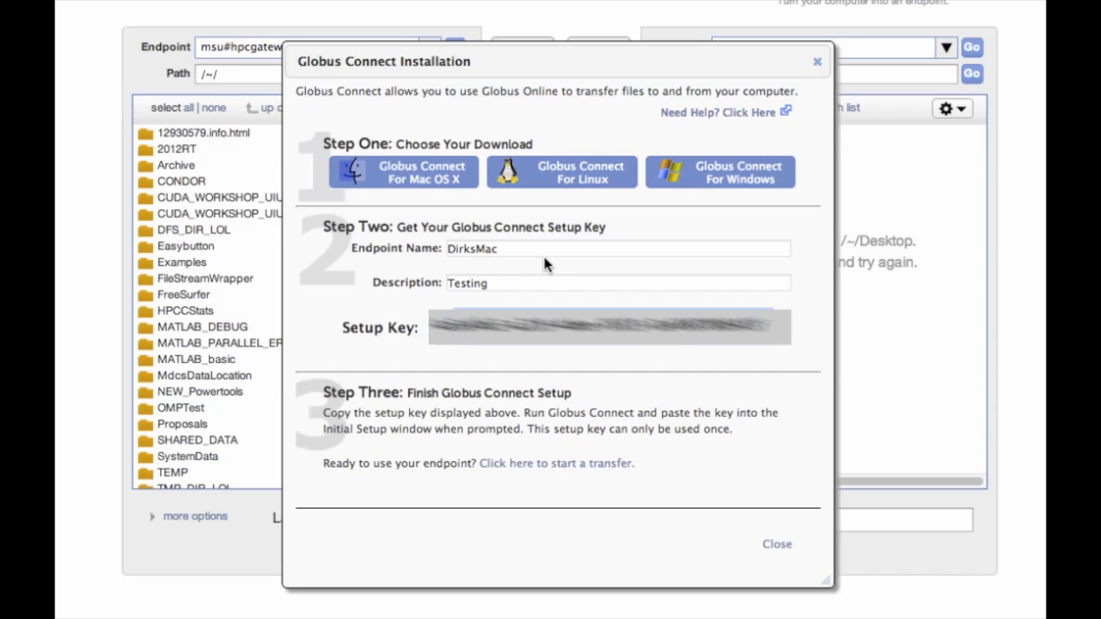
mouse_move(755, 549)
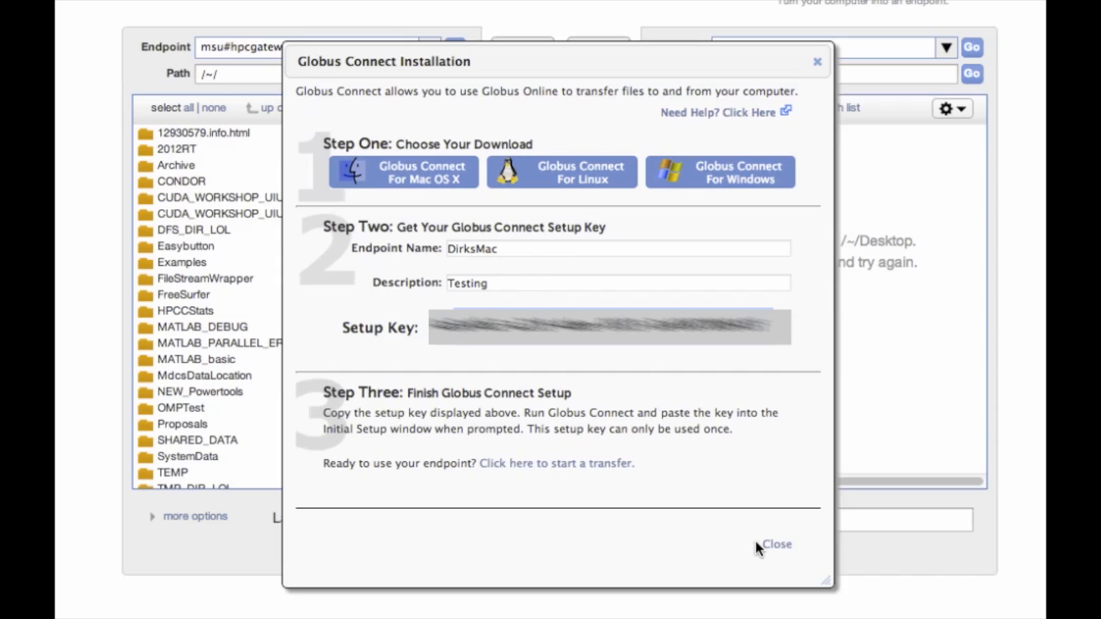
mouse_move(464, 398)
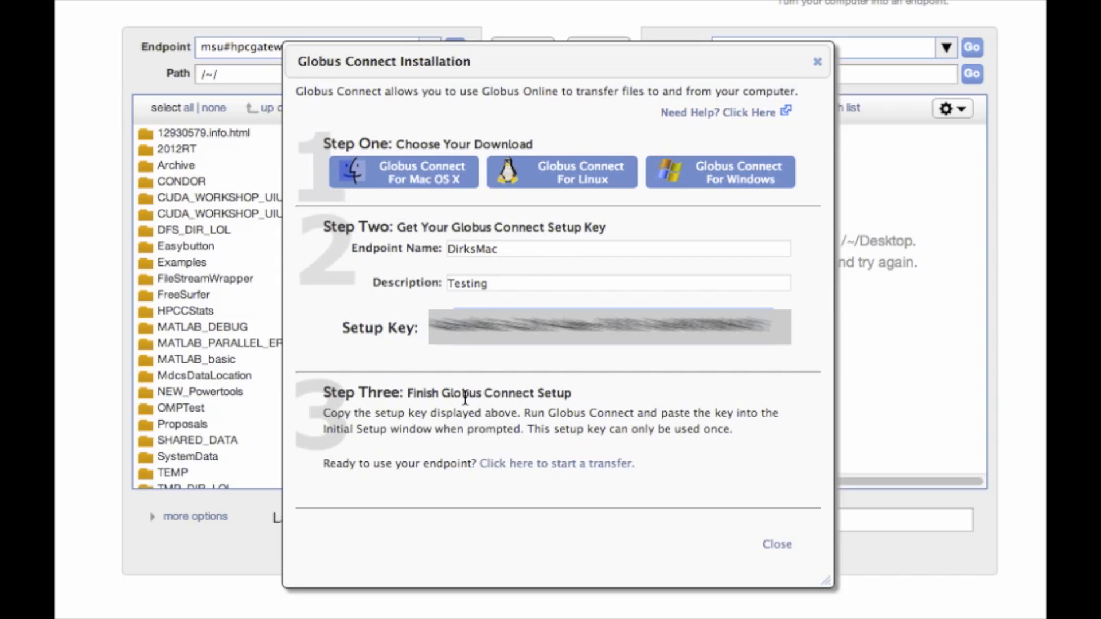
mouse_move(427, 393)
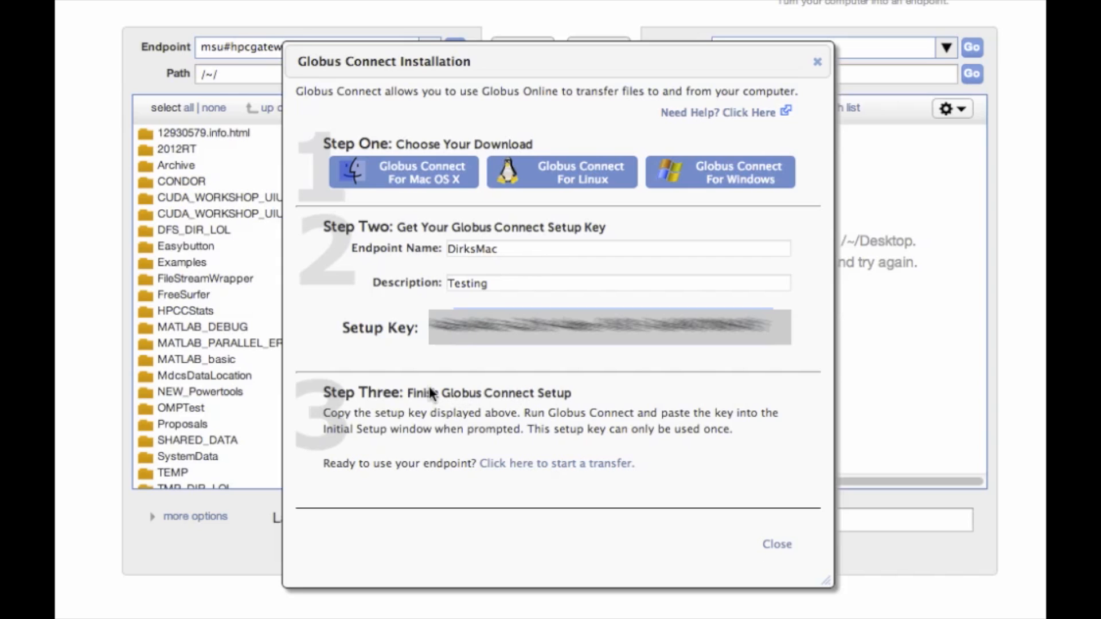
mouse_move(802, 598)
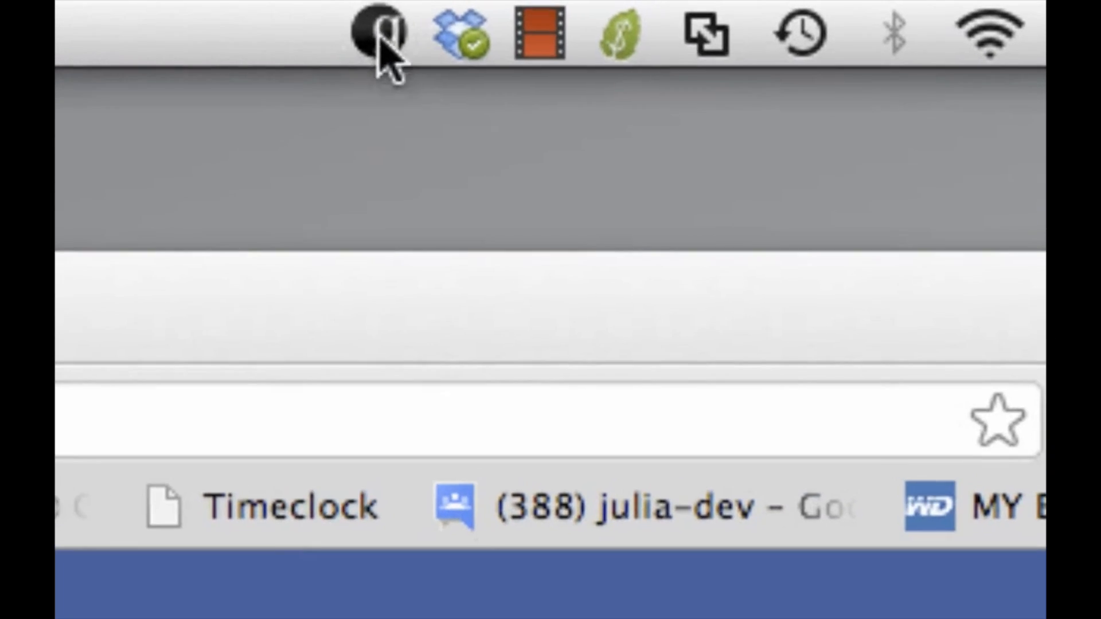
Choose Start Transfer from the Globus Connect menu bar icon to reach the Transfer Files page.
left_click(379, 32)
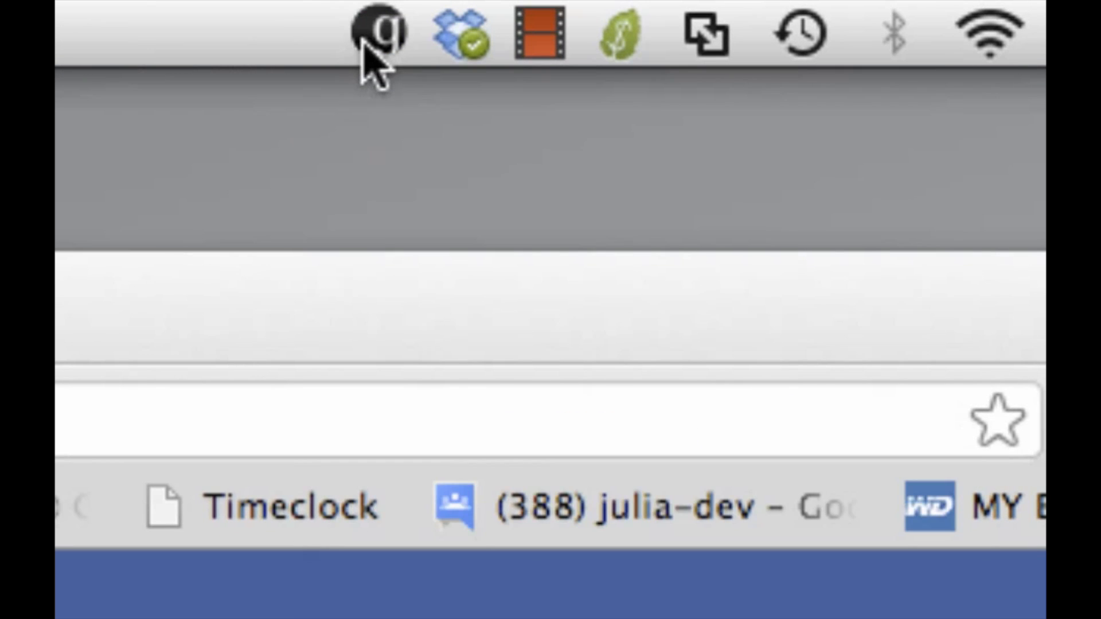
left_click(379, 33)
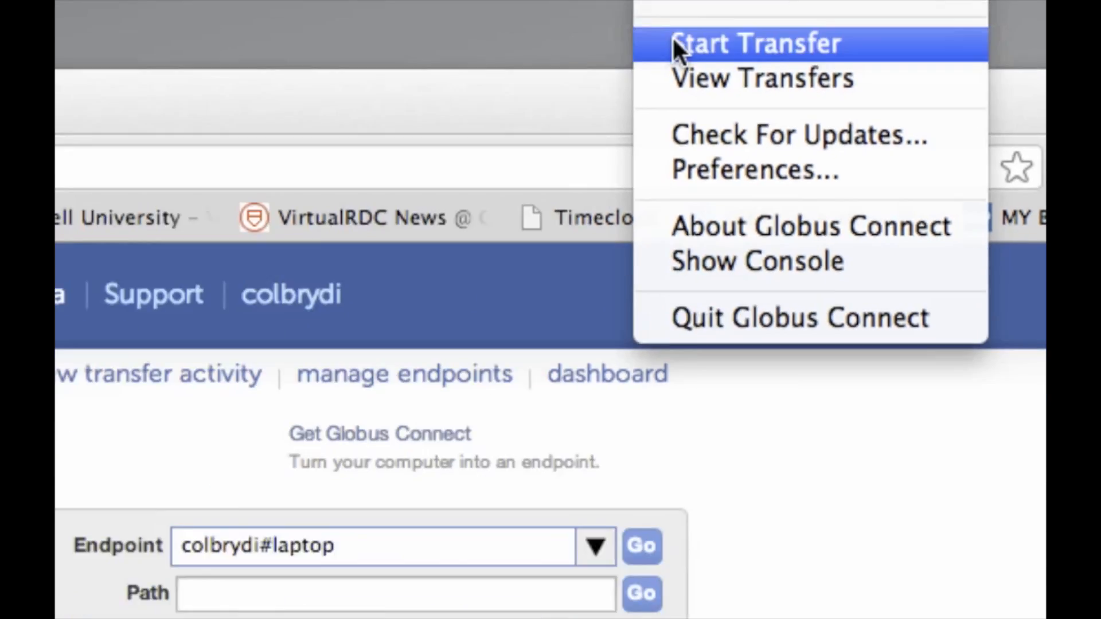
left_click(755, 42)
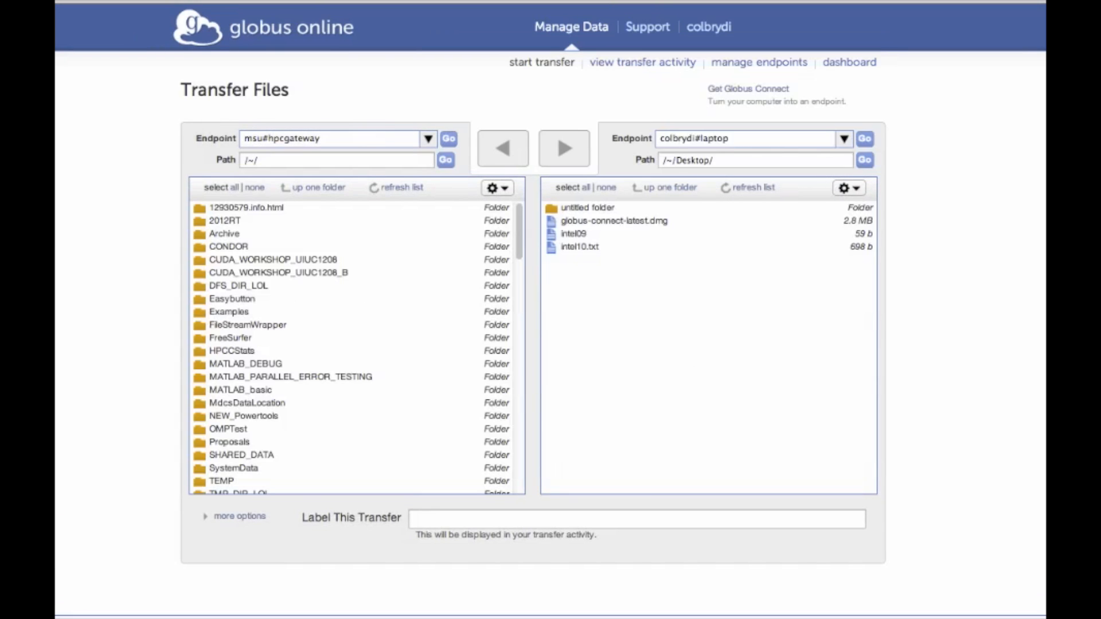
mouse_move(376, 176)
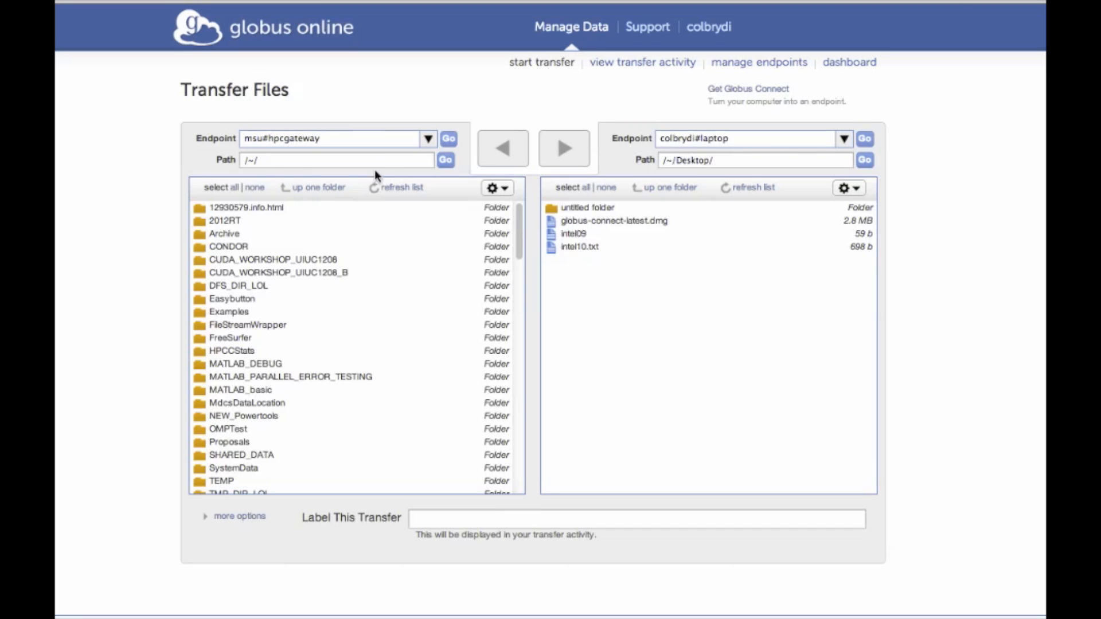
mouse_move(314, 185)
type("msu")
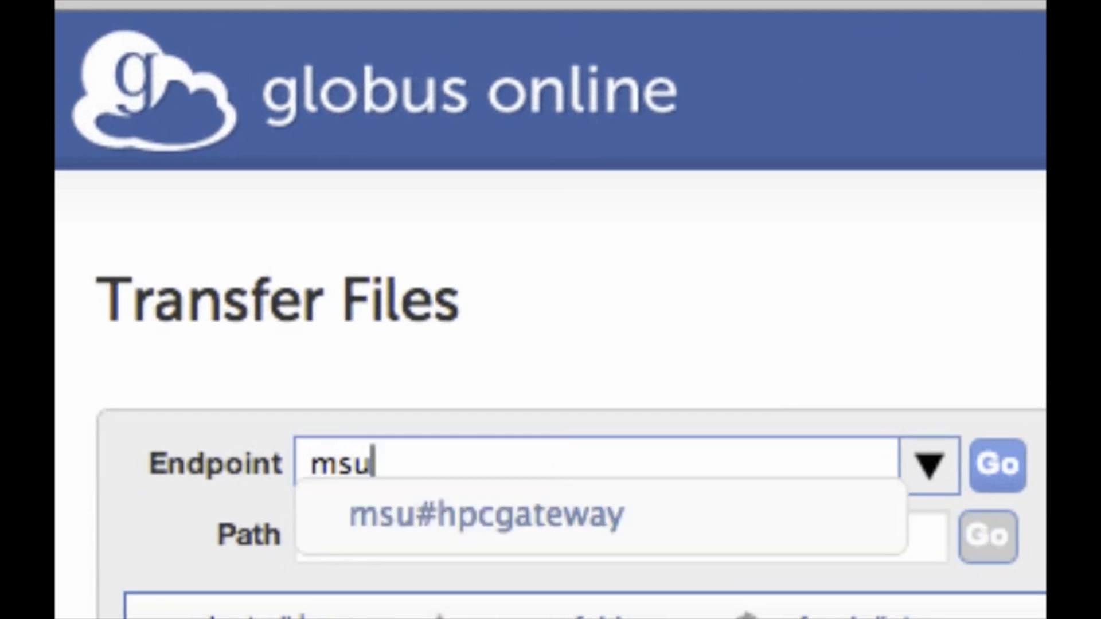
Select msu#hpcgateway as the source endpoint and the laptop as the destination endpoint.
type("#hpcgatew")
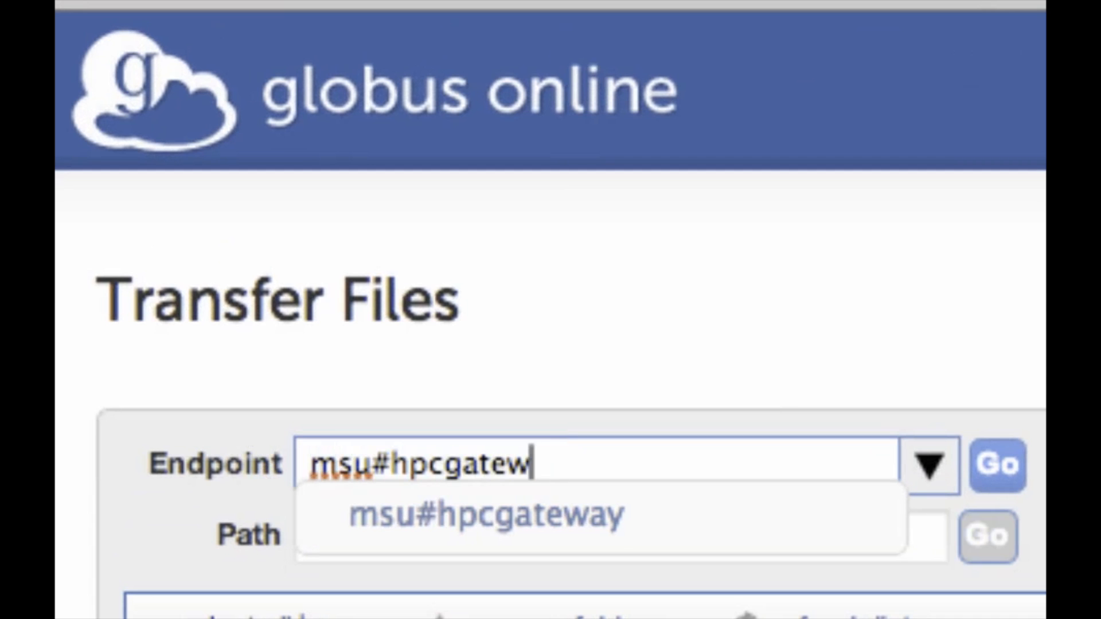
left_click(486, 514)
type("colbrydi#laptop")
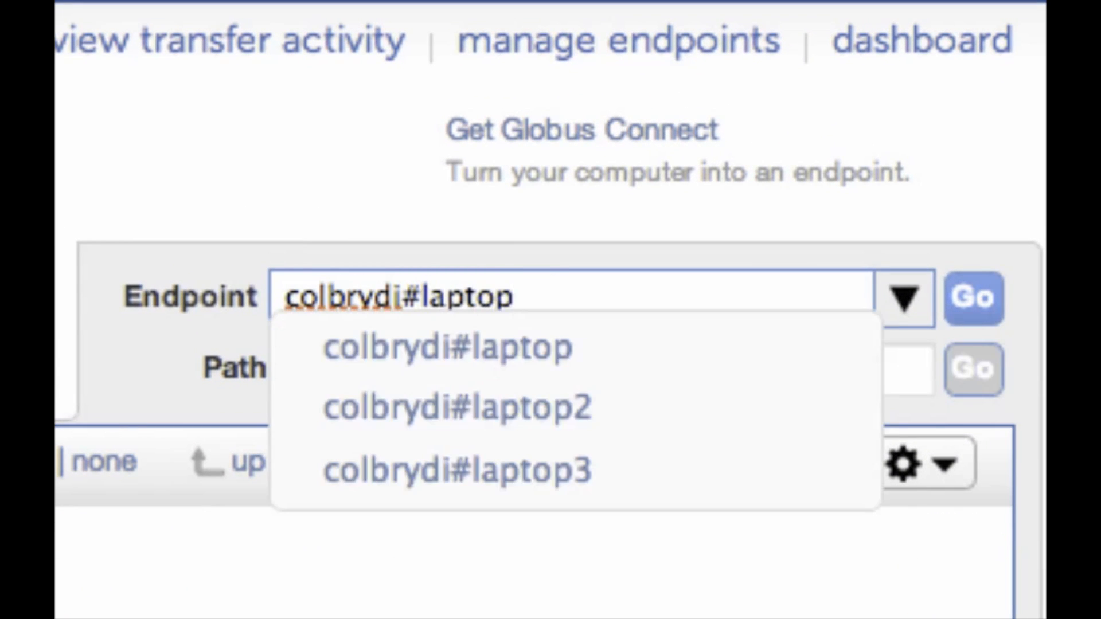
left_click(452, 347)
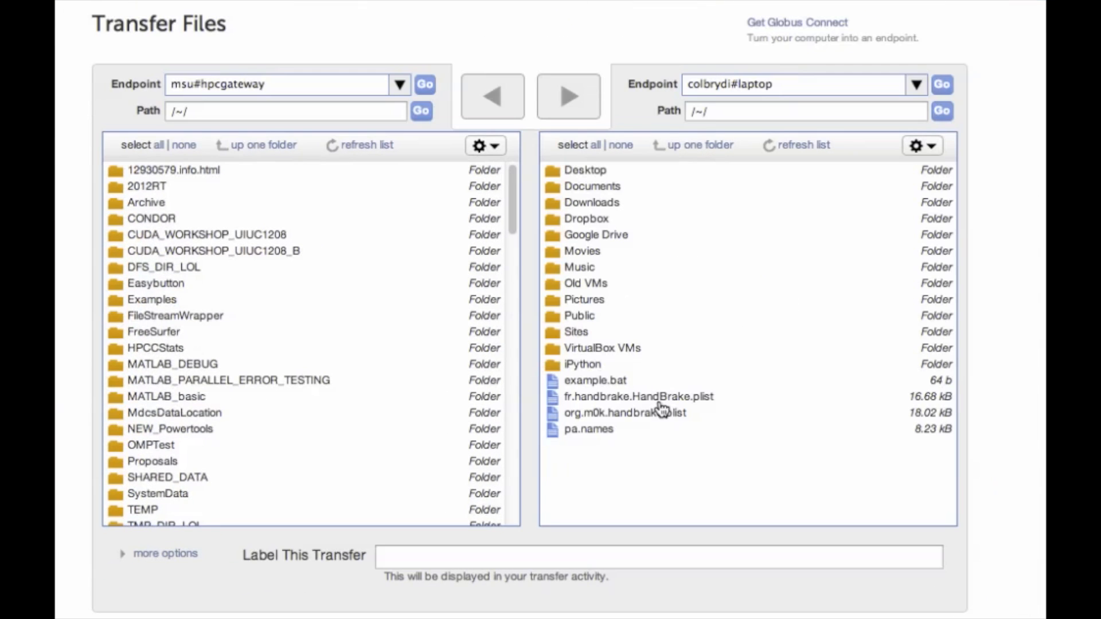
mouse_move(286, 320)
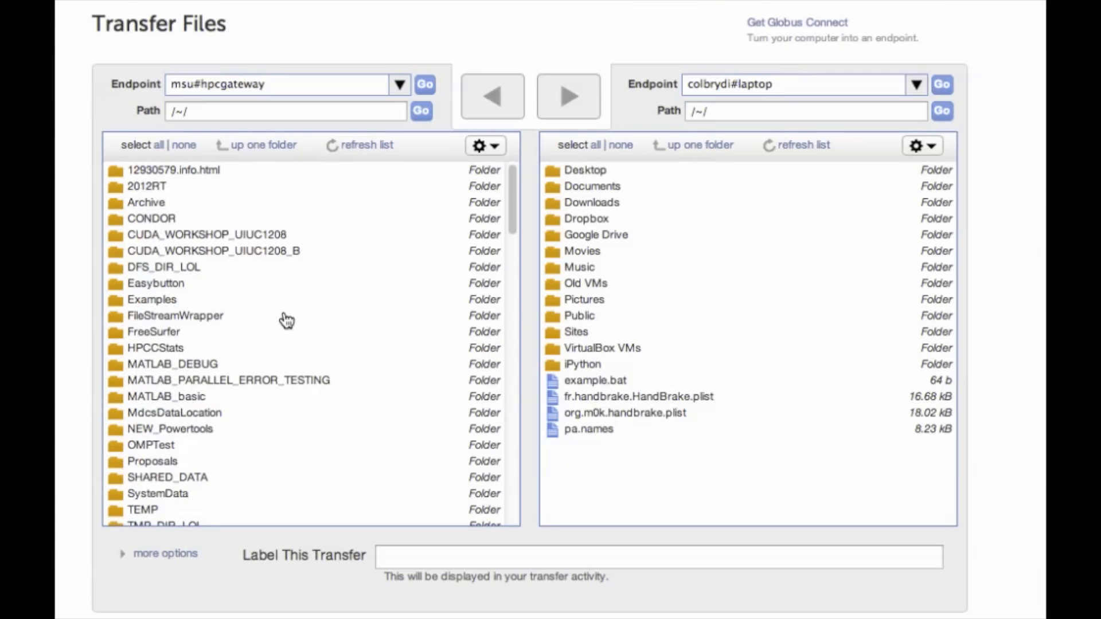
mouse_move(486, 484)
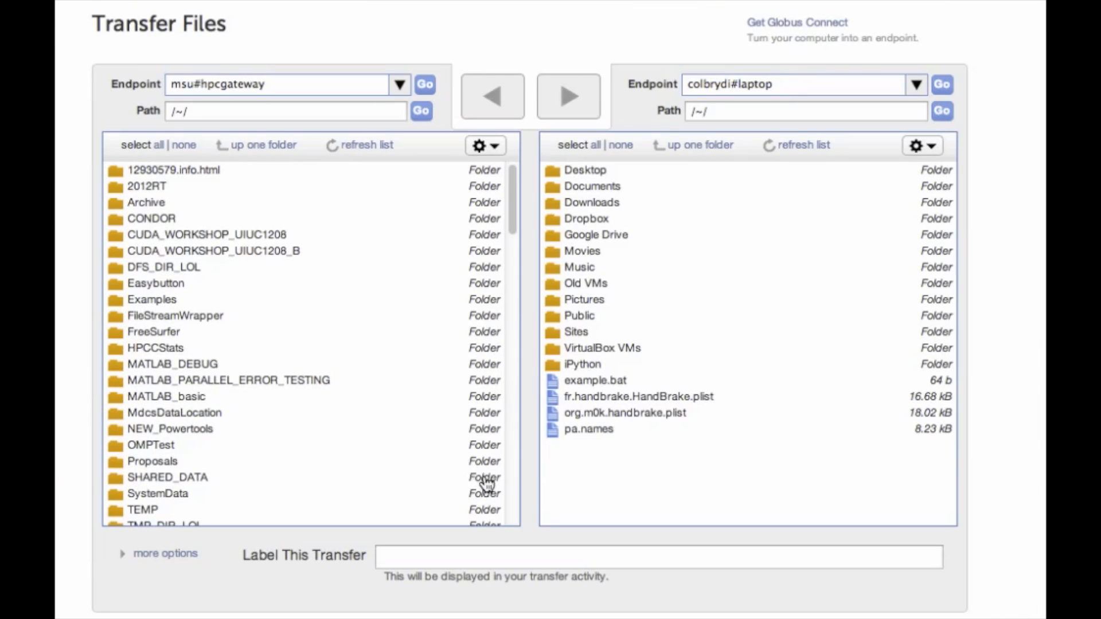
Select myfile on msu#hpcgateway, open the laptop's Desktop folder, and send it across.
scroll("down", 3)
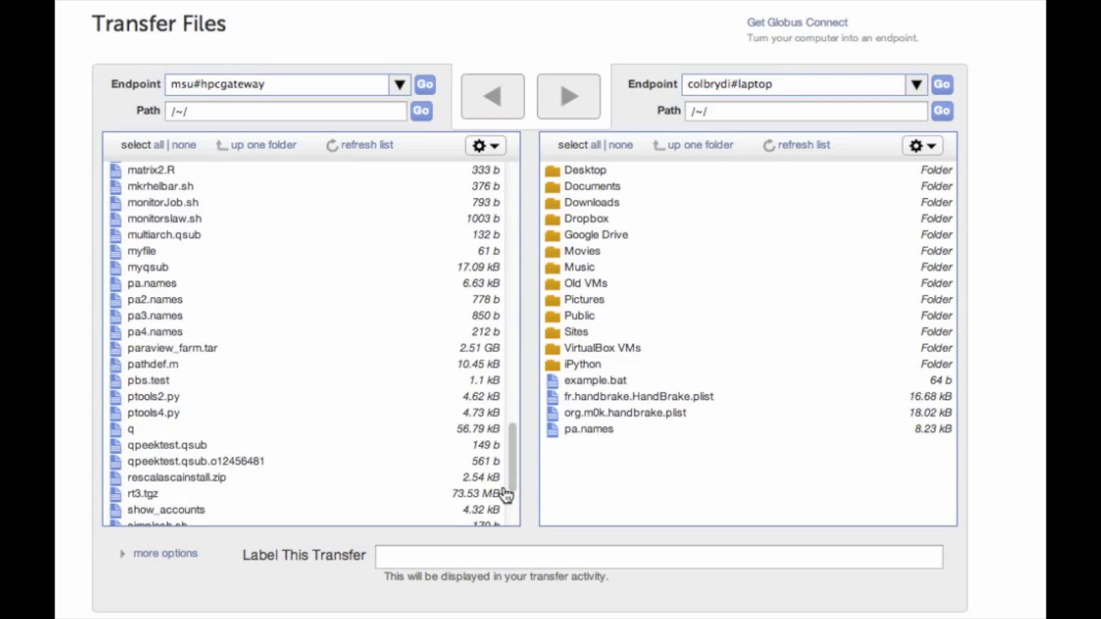
mouse_move(815, 411)
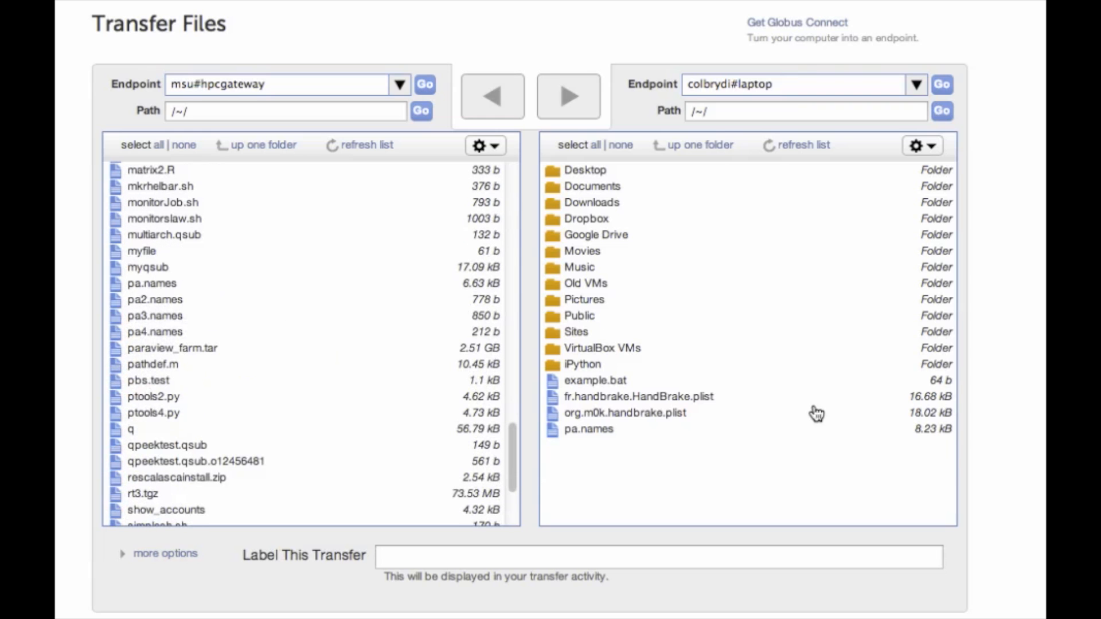
left_click(164, 234)
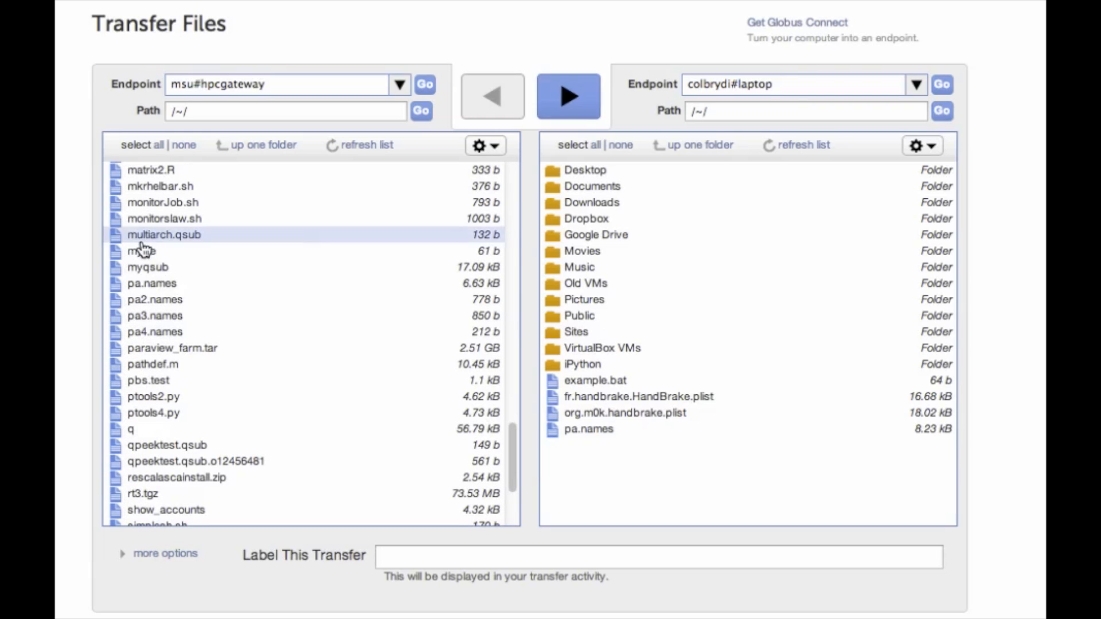
left_click(143, 251)
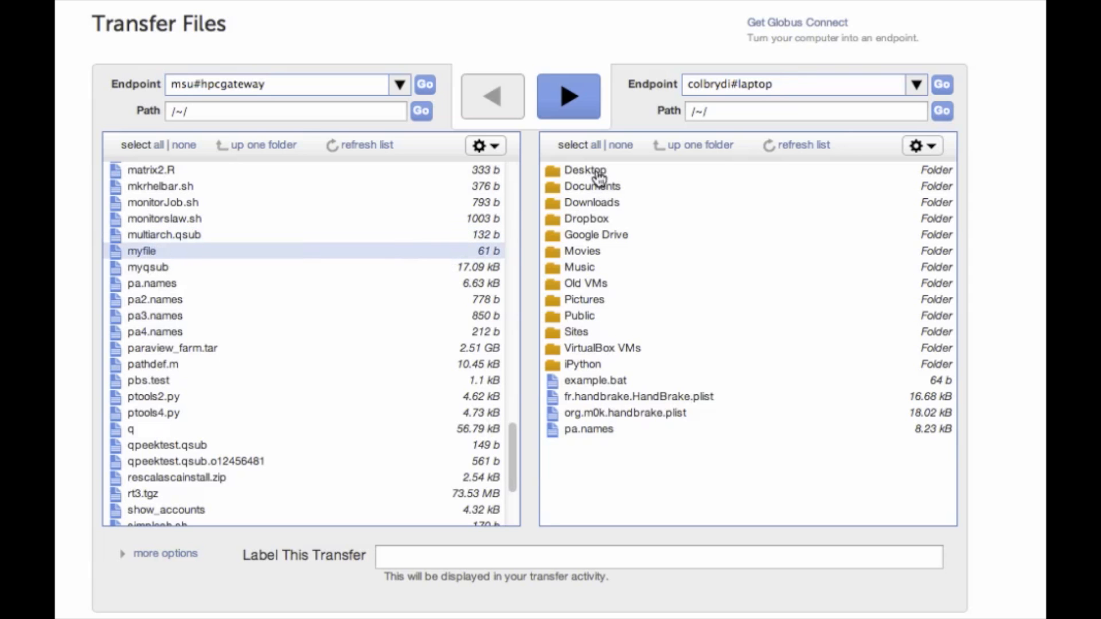
double_click(584, 169)
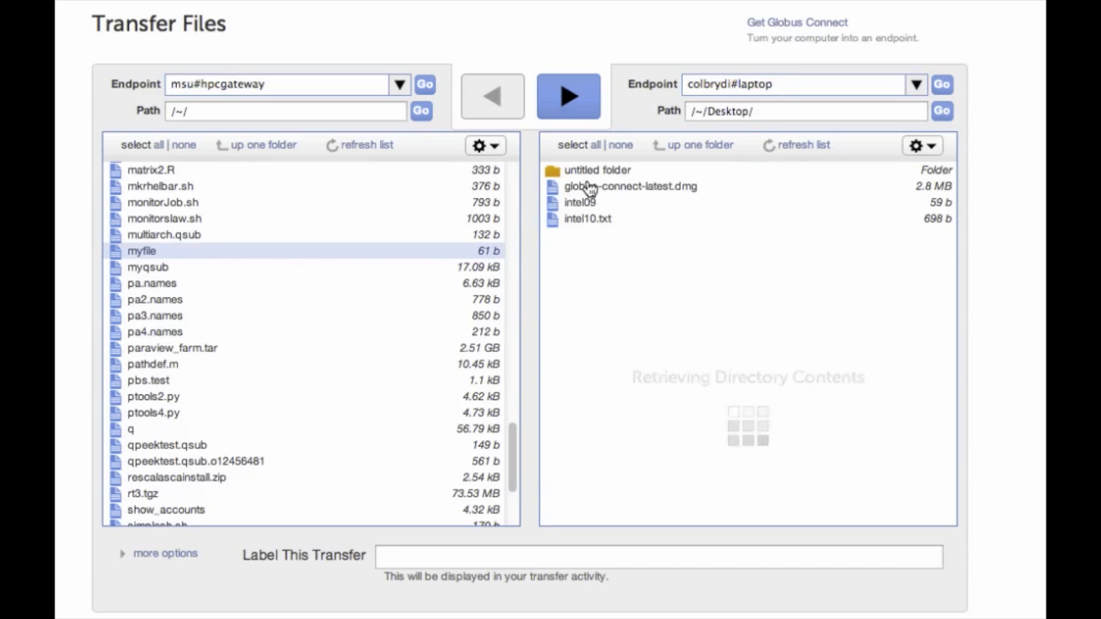
left_click(568, 97)
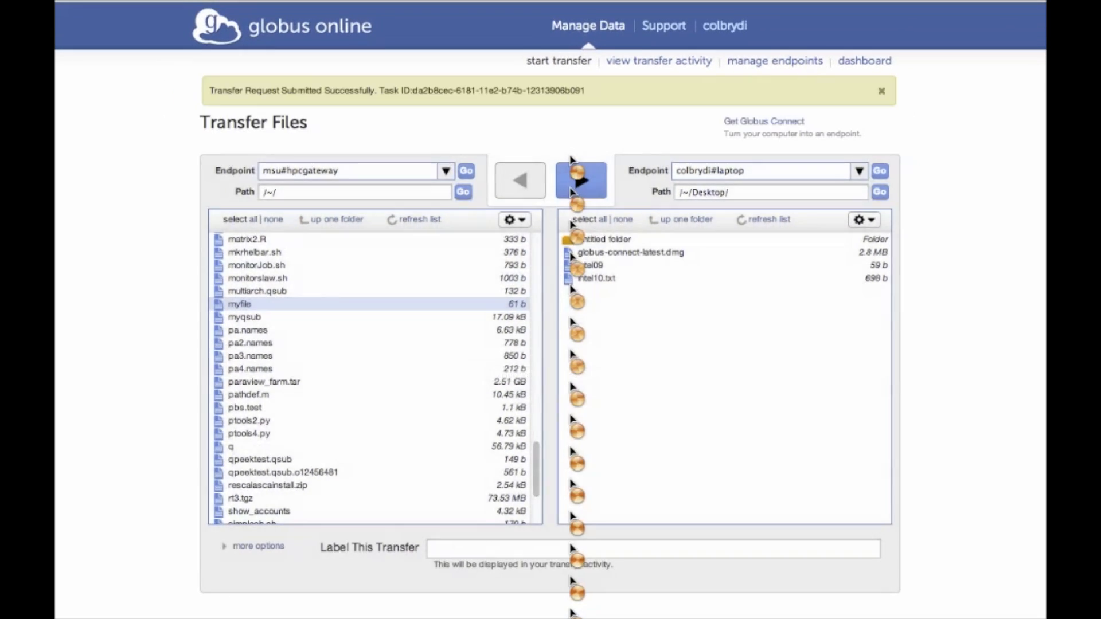
mouse_move(568, 166)
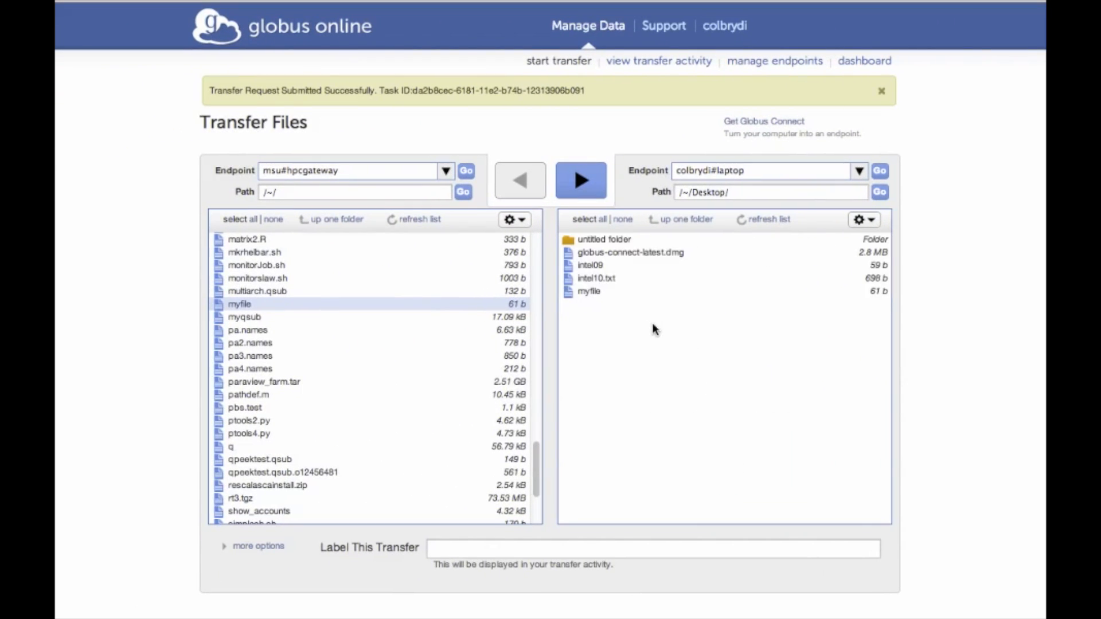
mouse_move(570, 321)
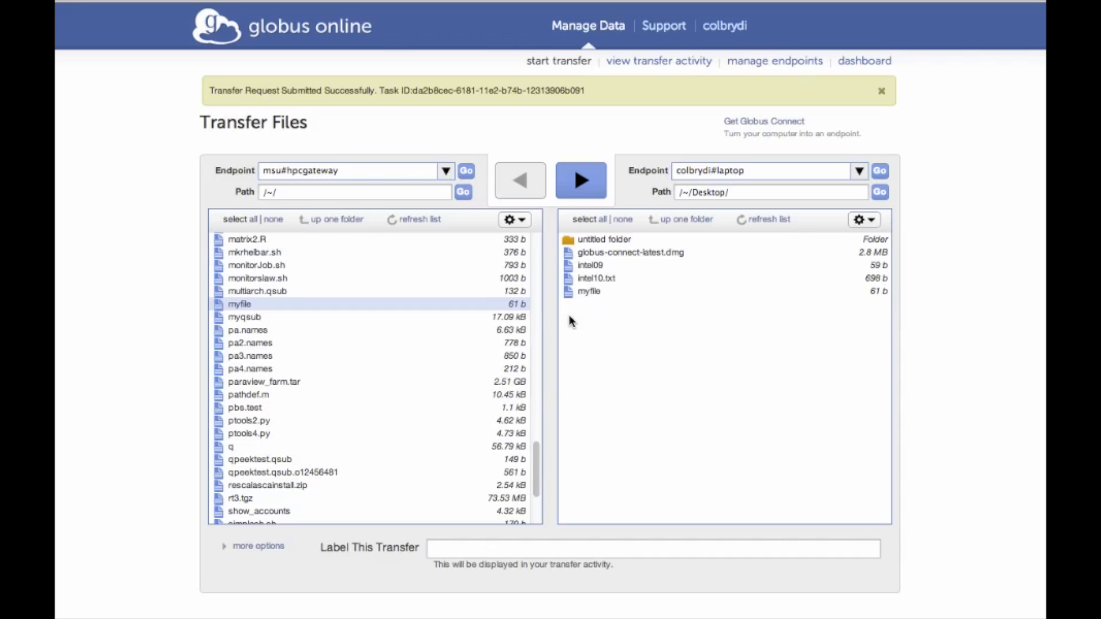
Close the transfer-submitted banner after myfile shows in the laptop's ~/Desktop/ listing.
left_click(881, 91)
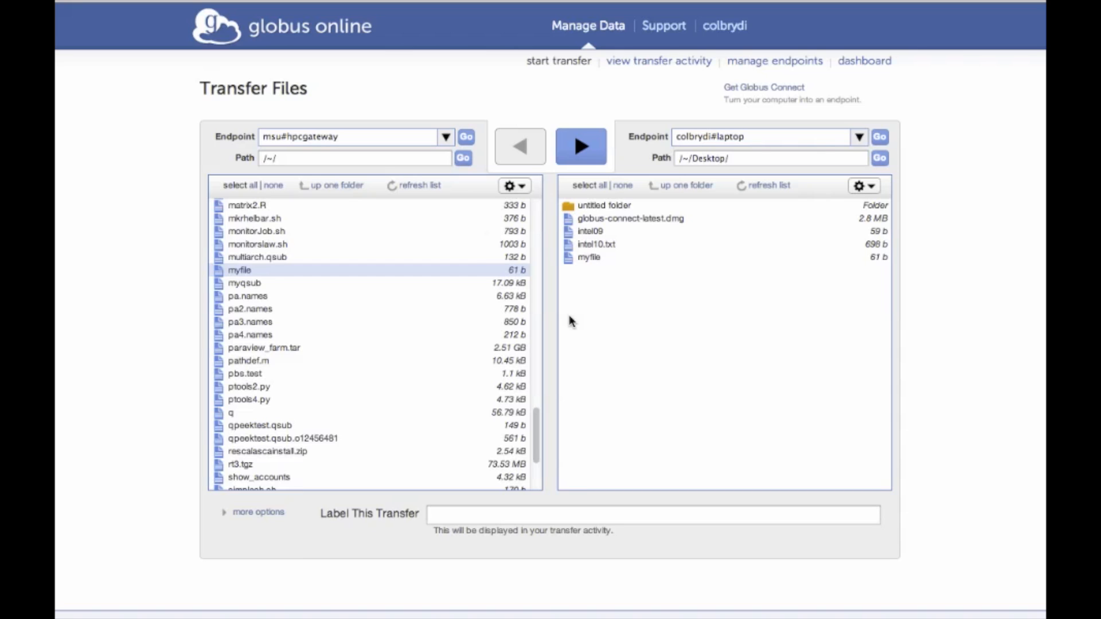
mouse_move(575, 324)
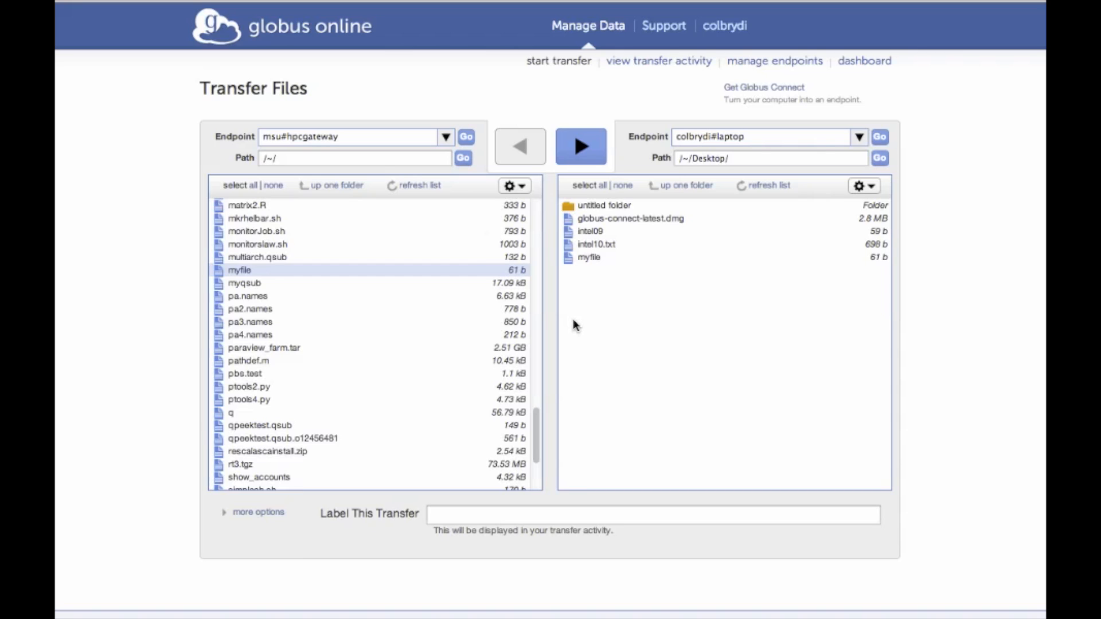